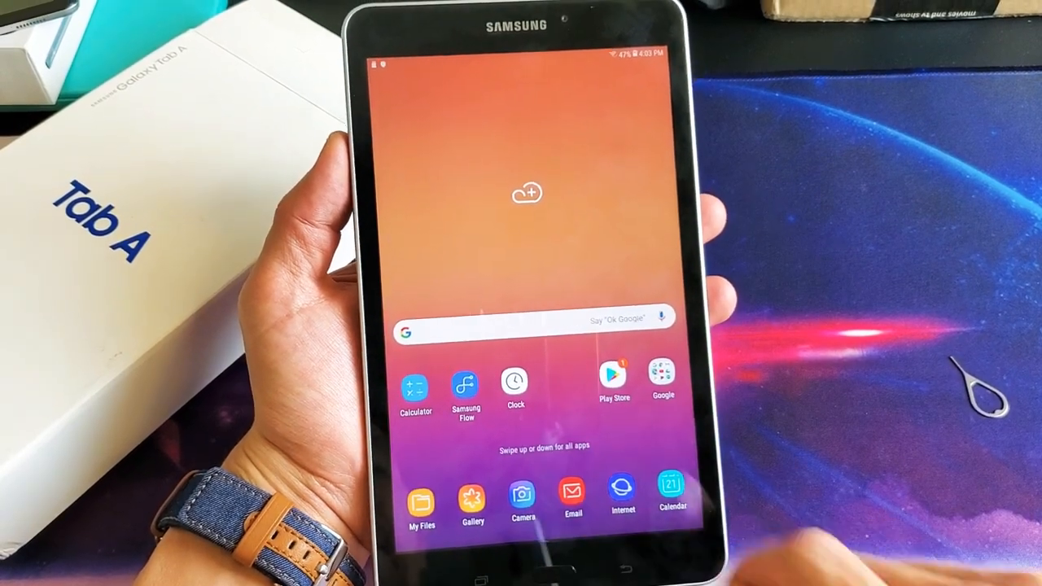
Step: Launch the Camera app from the tablet's home screen
left_click(521, 491)
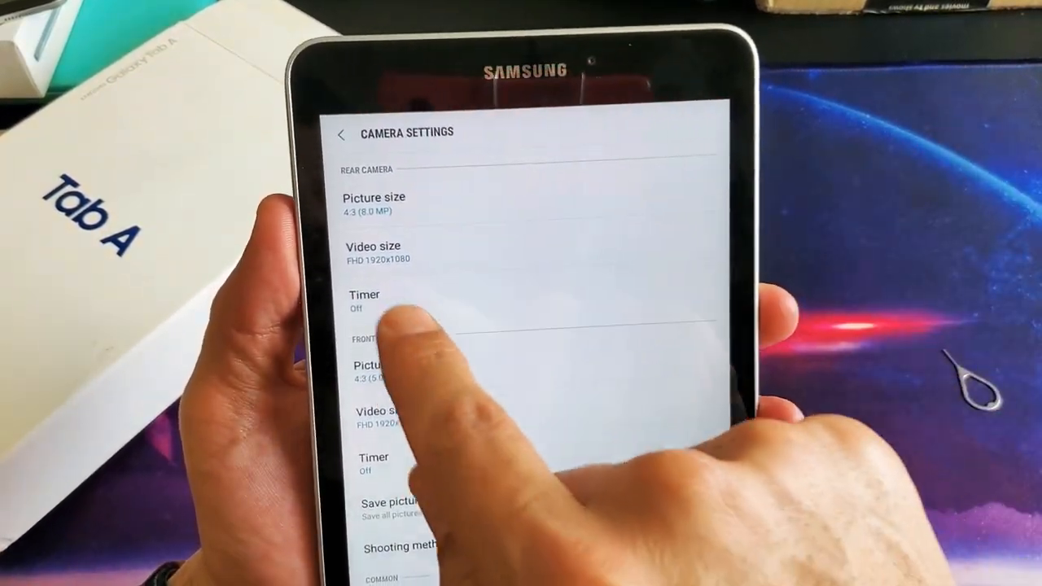
Step: Reach Front Camera in settings and show its Video size list, FHD 1920x1080 to VGA 640x480
left_click(373, 252)
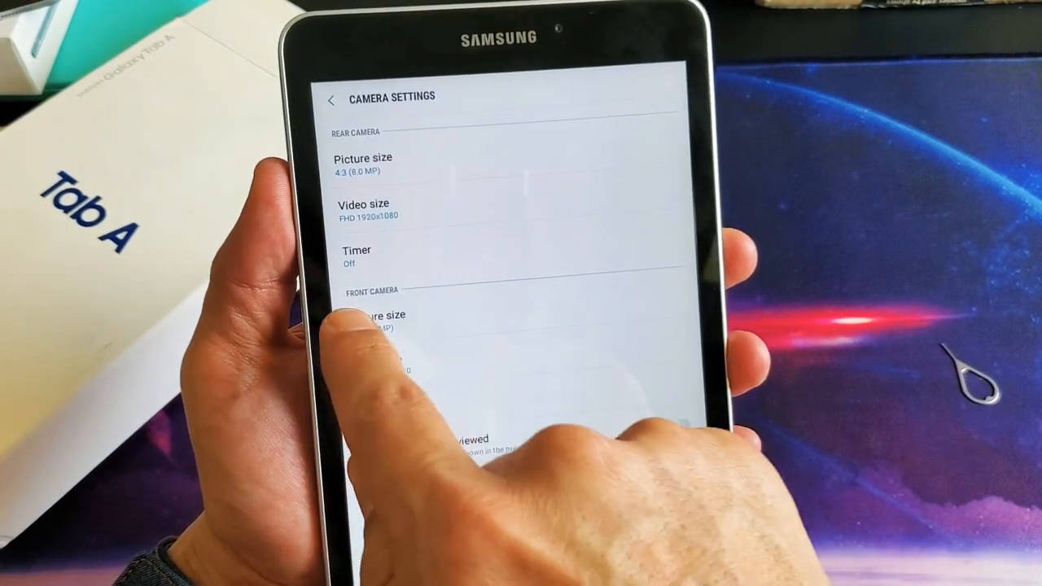
scroll("down", 3)
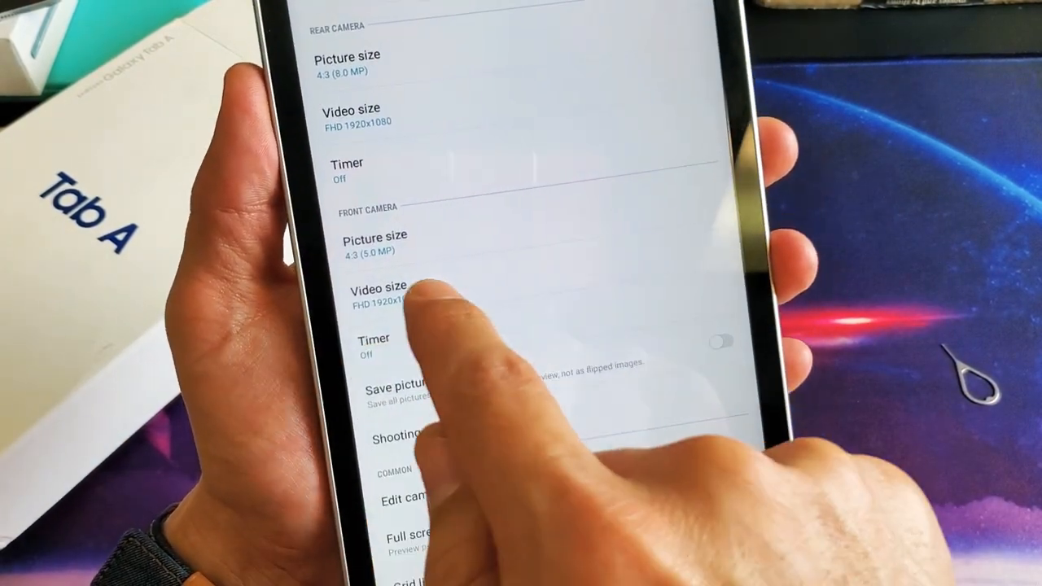
left_click(377, 290)
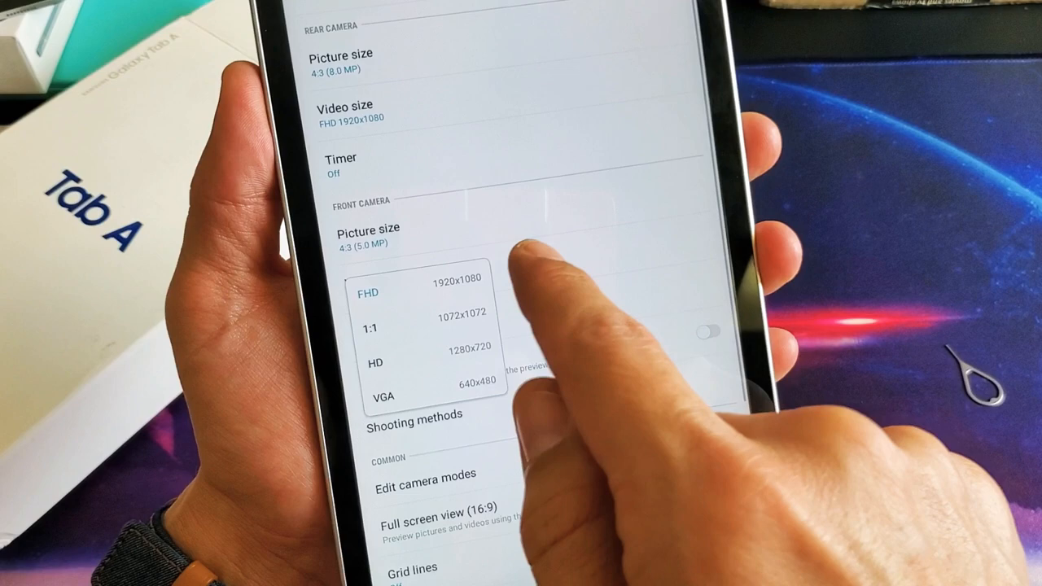